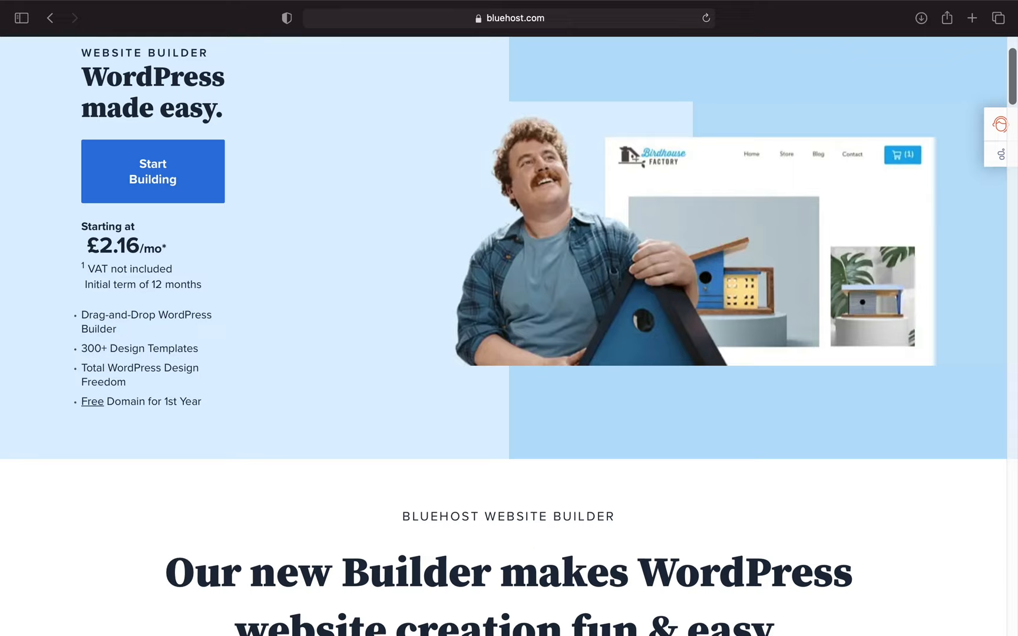
Step: Scroll down the Bluehost homepage toward the shared hosting plans
{"action": "scroll", "scroll_direction": "down", "scroll_amount": 3}
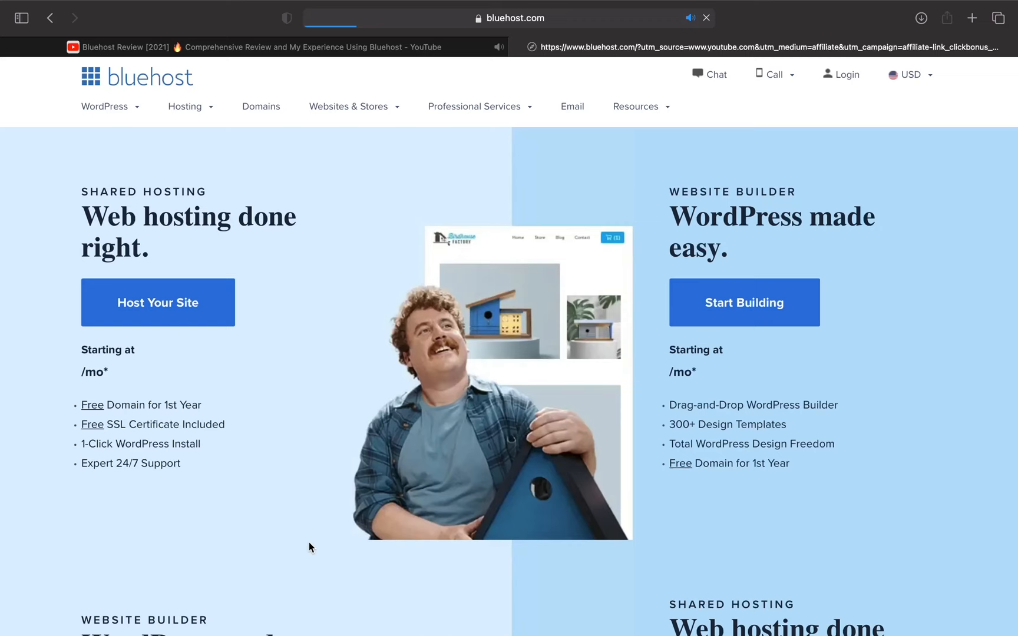
{"action": "scroll", "scroll_direction": "down", "scroll_amount": 3}
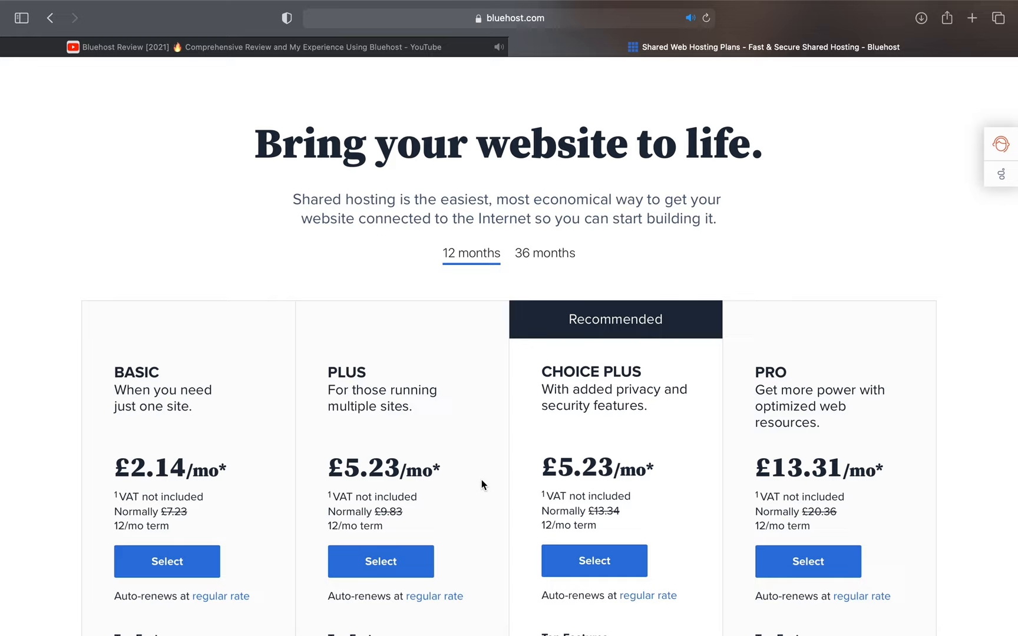
Step: Scroll through the Basic, Plus, Choice Plus and Pro hosting plans
{"action": "scroll", "scroll_direction": "down", "scroll_amount": 3}
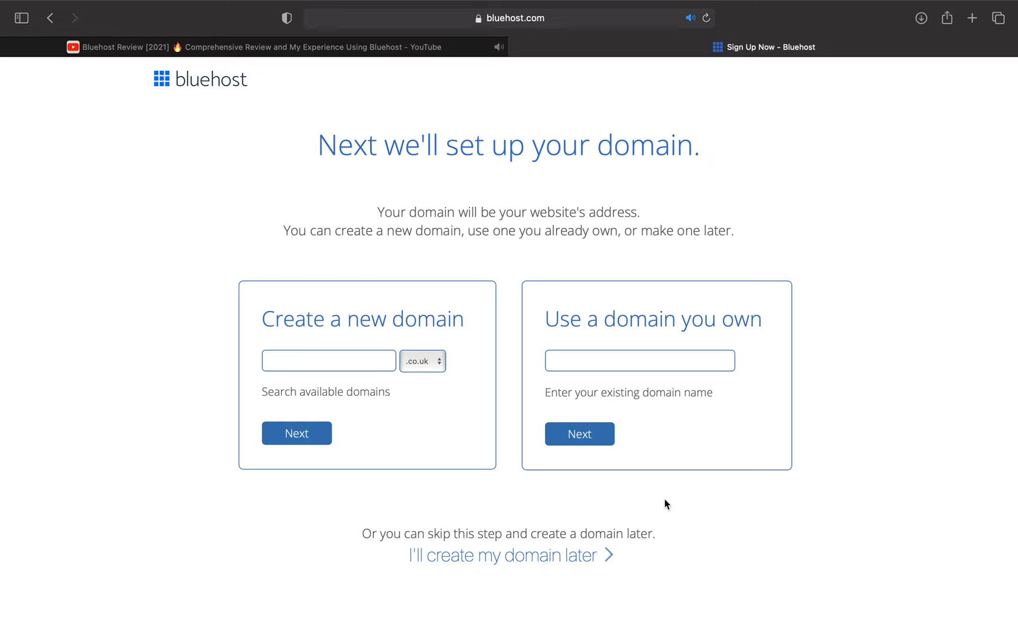
Step: Skip the domain step and submit the new account details
{"action": "left_click", "coordinate": [510, 555]}
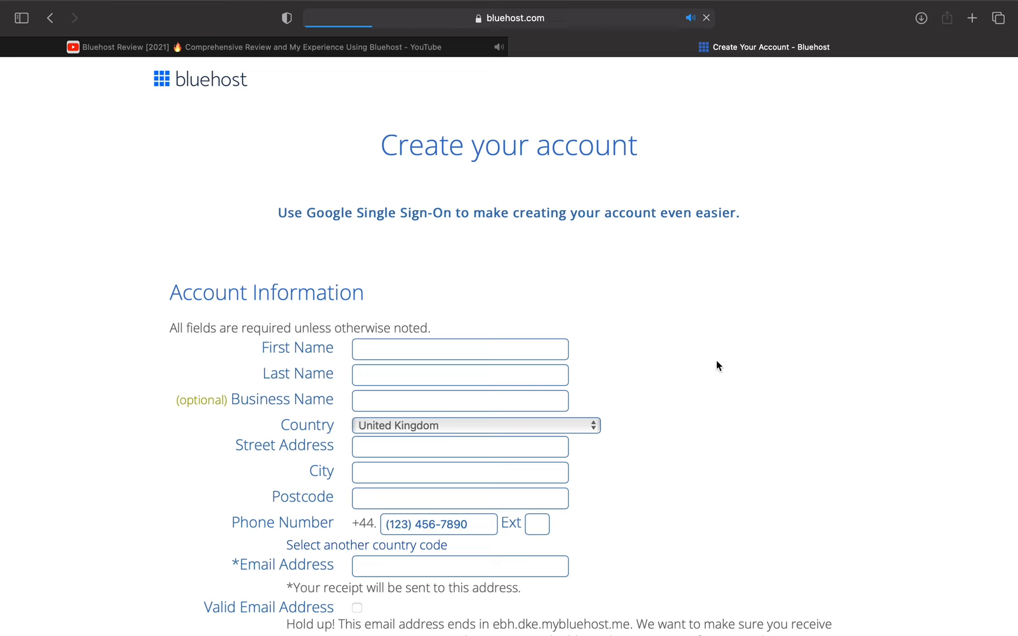
{"action": "scroll", "scroll_direction": "down", "scroll_amount": 3}
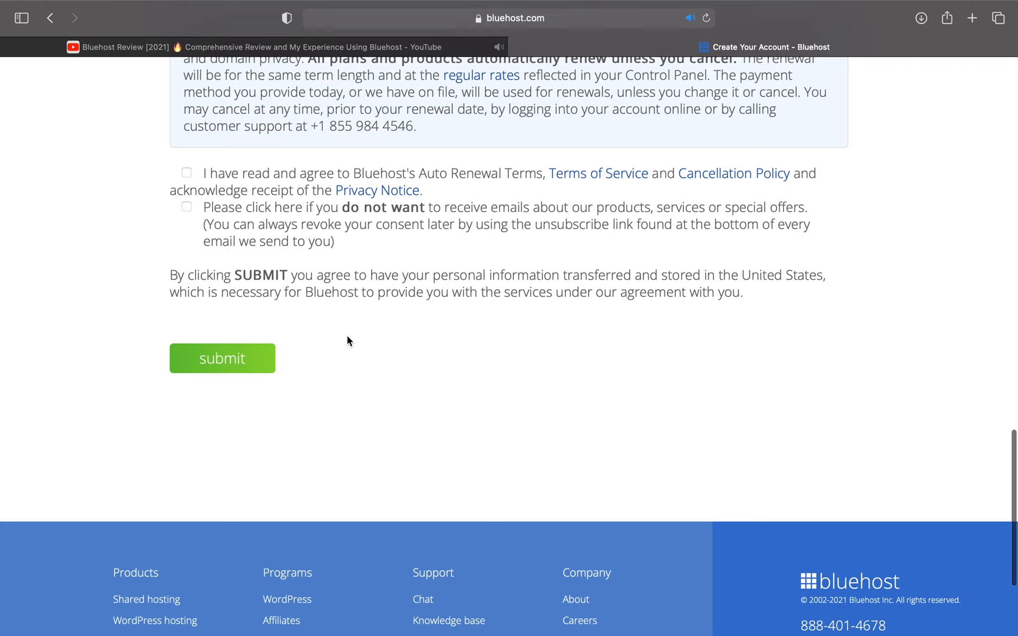
{"action": "left_click", "coordinate": [222, 358]}
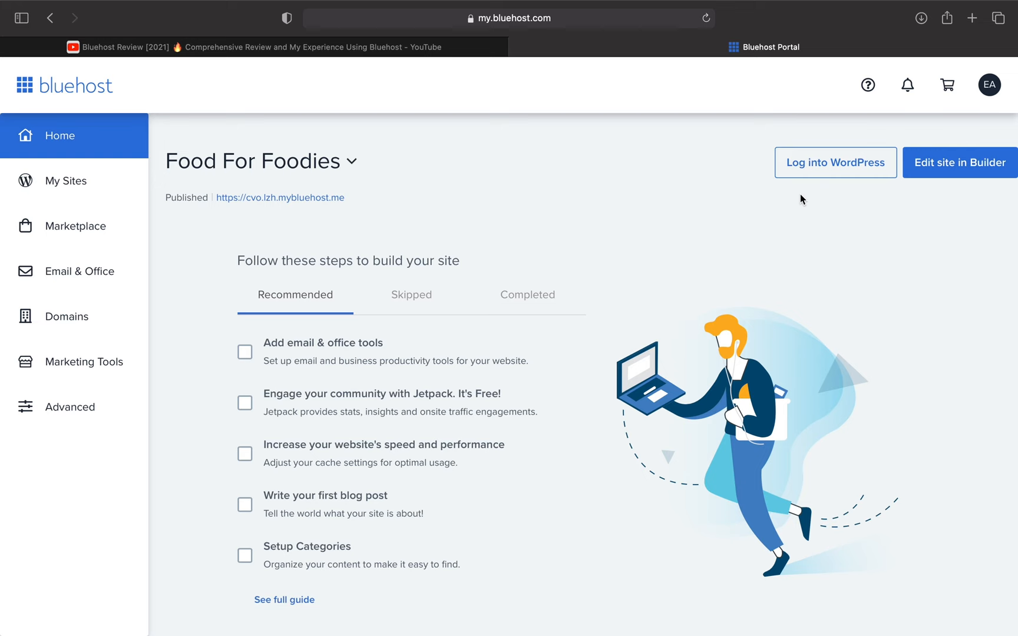
Step: Log into WordPress for Food For Foodies from the Bluehost portal
{"action": "left_click", "coordinate": [835, 163]}
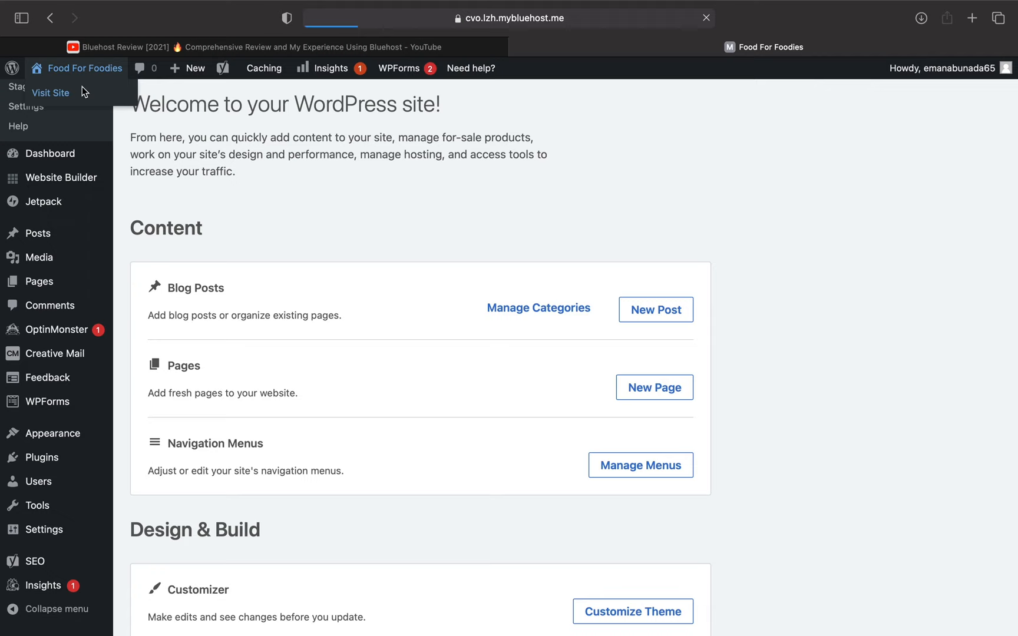
Step: Visit the live Food For Foodies site, browse the homepage, then open its Menu page
{"action": "left_click", "coordinate": [50, 92]}
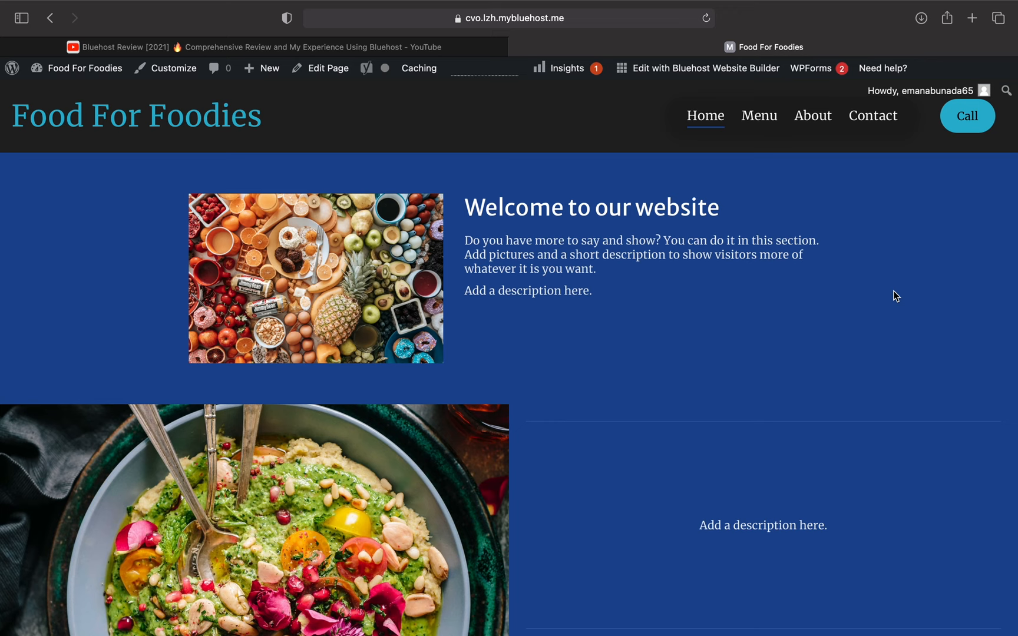
{"action": "scroll", "scroll_direction": "down", "scroll_amount": 3}
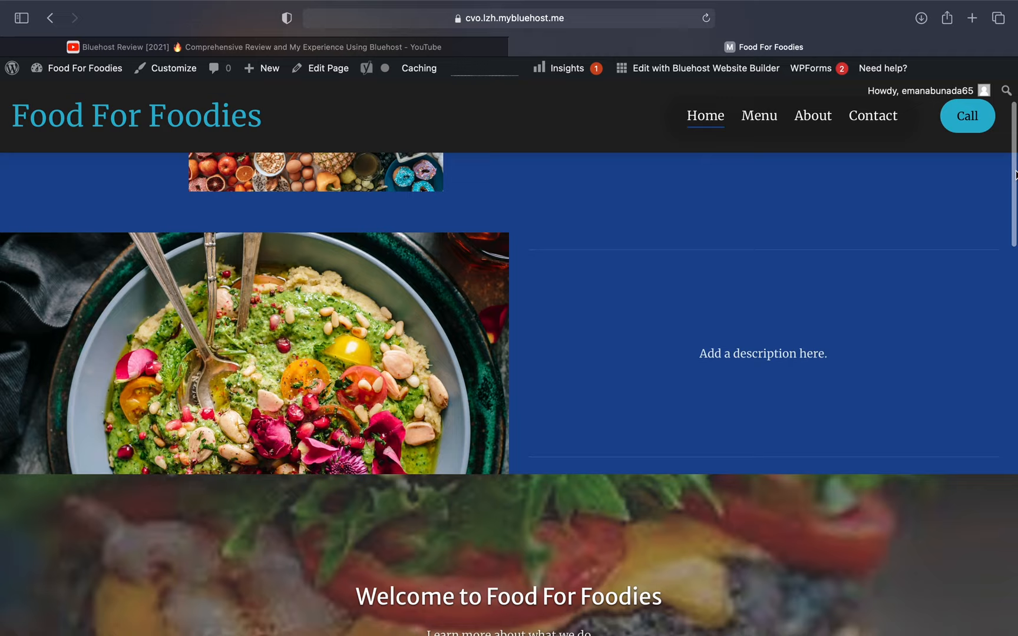
{"action": "scroll", "scroll_direction": "down", "scroll_amount": 3}
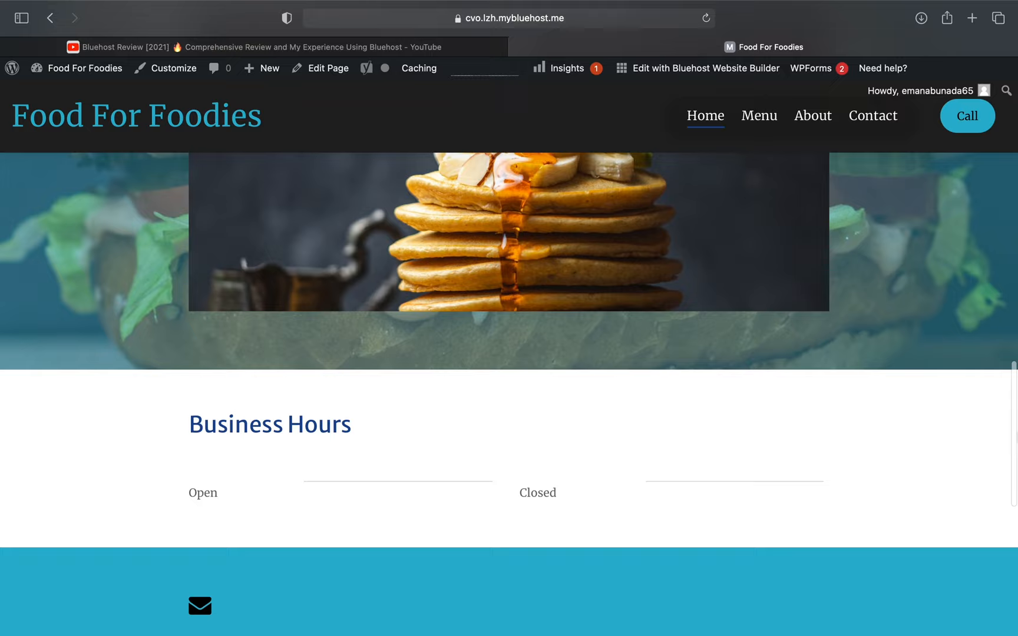
{"action": "scroll", "scroll_direction": "down", "scroll_amount": 3}
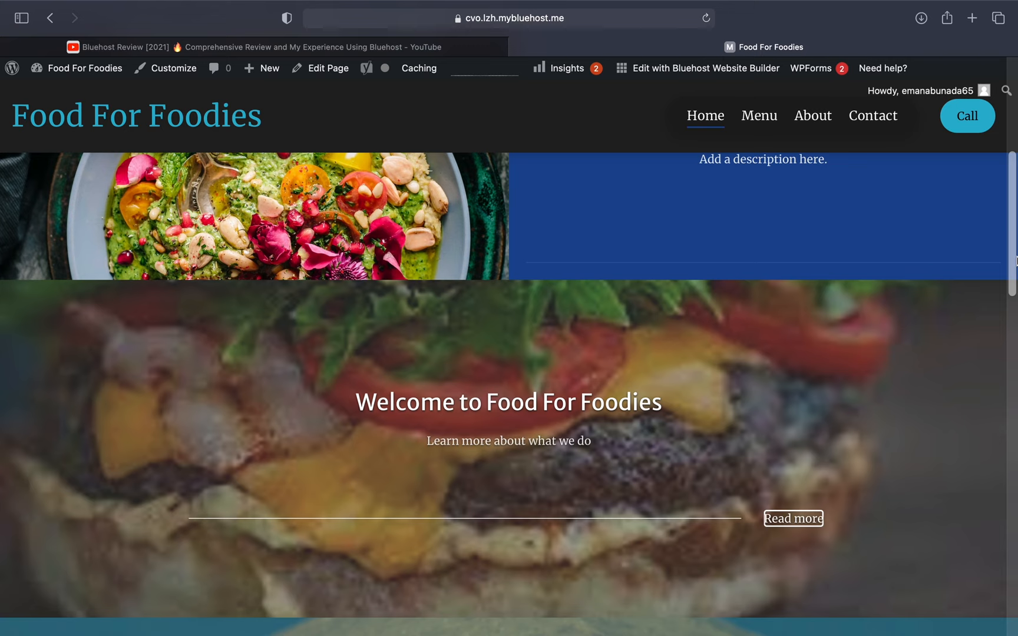
{"action": "scroll", "scroll_direction": "down", "scroll_amount": 3}
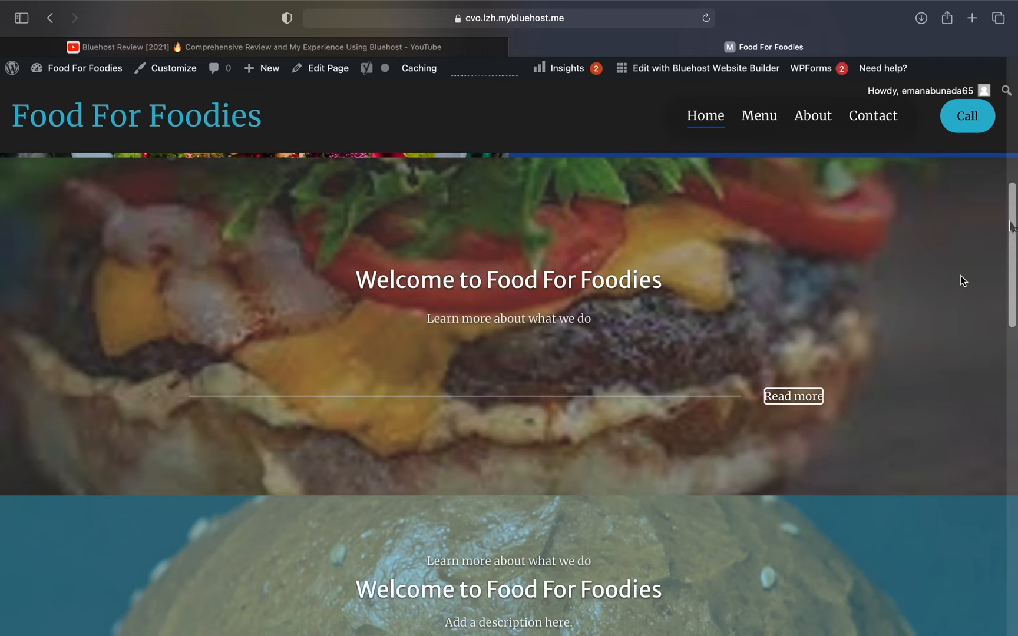
{"action": "scroll", "scroll_direction": "down", "scroll_amount": 3}
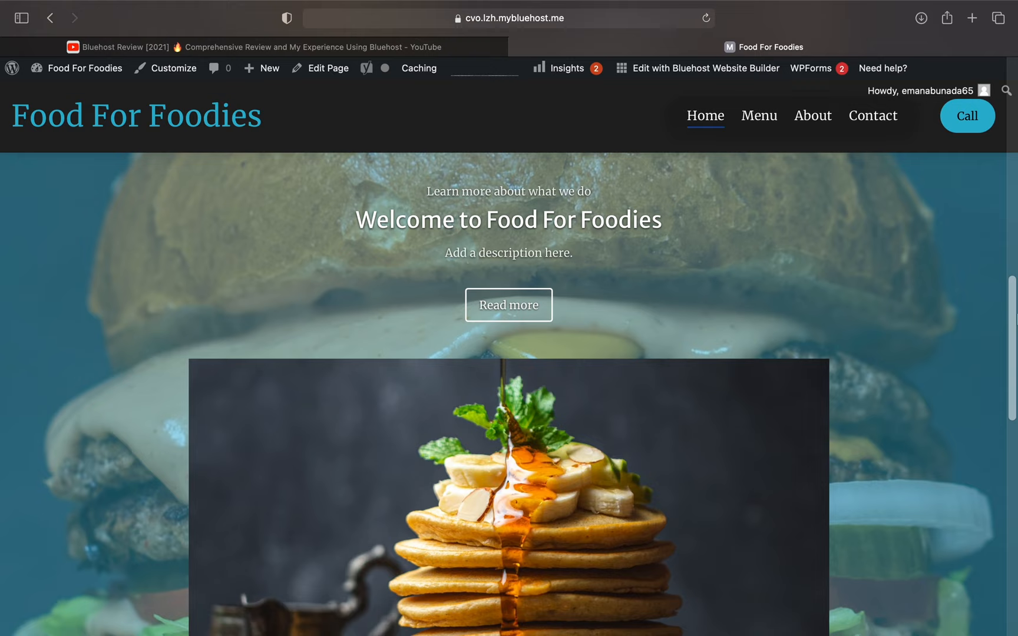
{"action": "scroll", "scroll_direction": "down", "scroll_amount": 3}
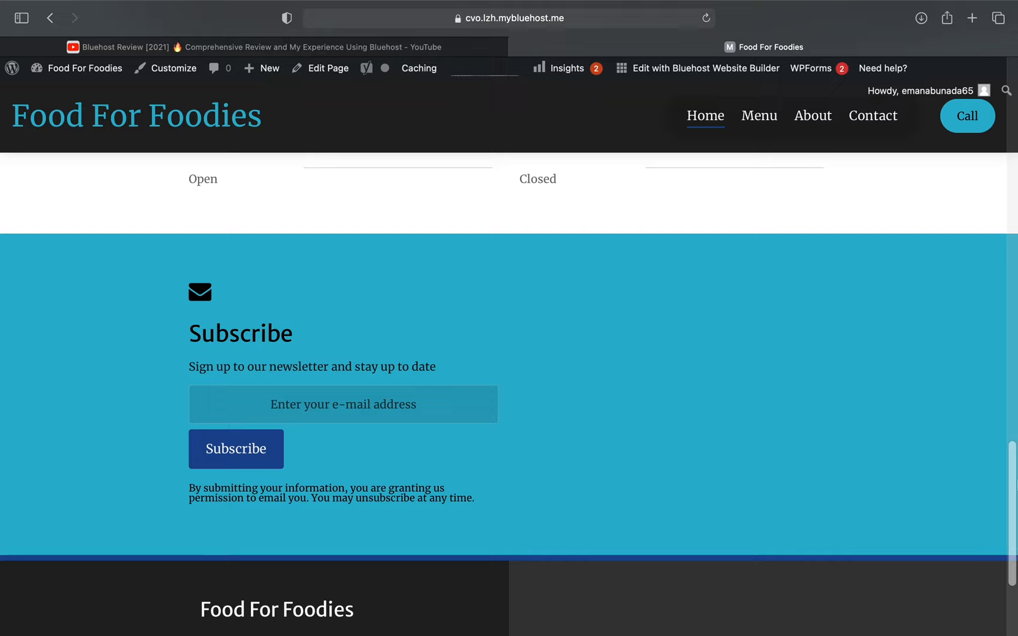
{"action": "scroll", "scroll_direction": "down", "scroll_amount": 3}
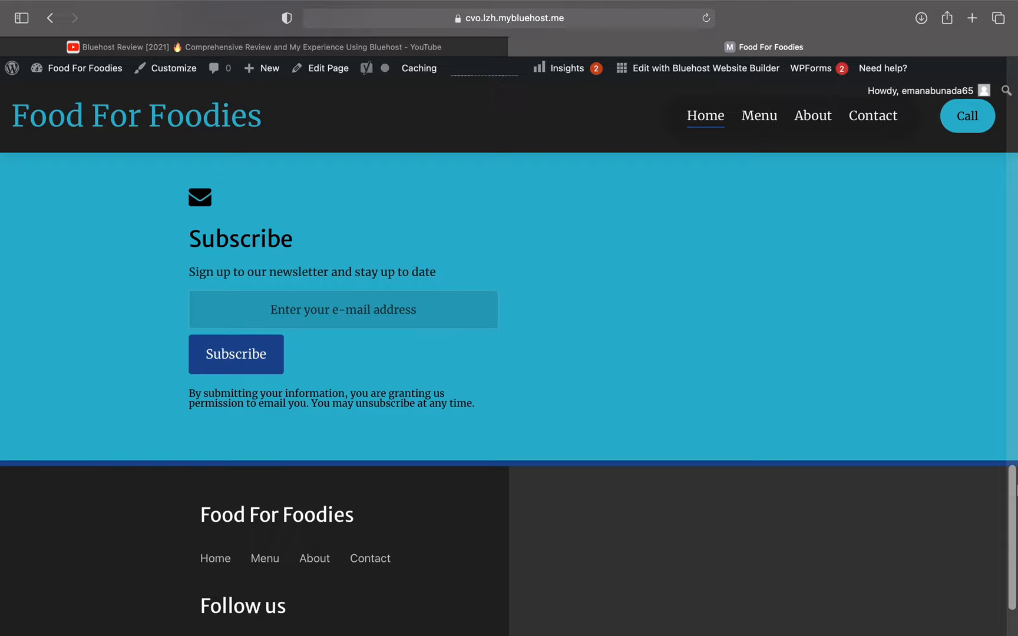
{"action": "scroll", "scroll_direction": "up", "scroll_amount": 3}
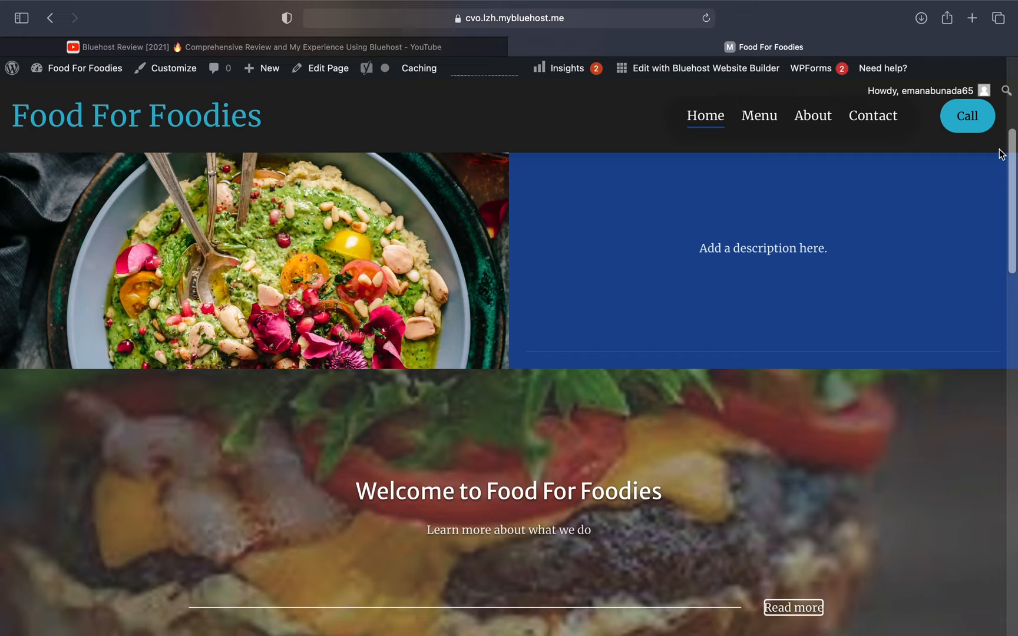
{"action": "left_click", "coordinate": [759, 116]}
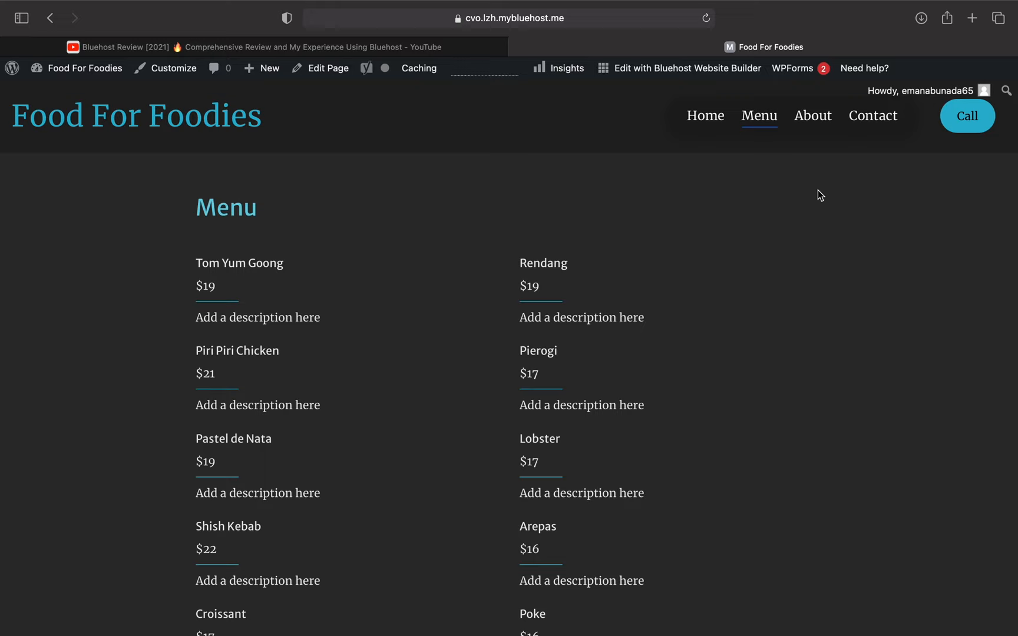
Step: Scroll the Menu page, then scroll the About page's welcome text and soup photo
{"action": "scroll", "scroll_direction": "down", "scroll_amount": 3}
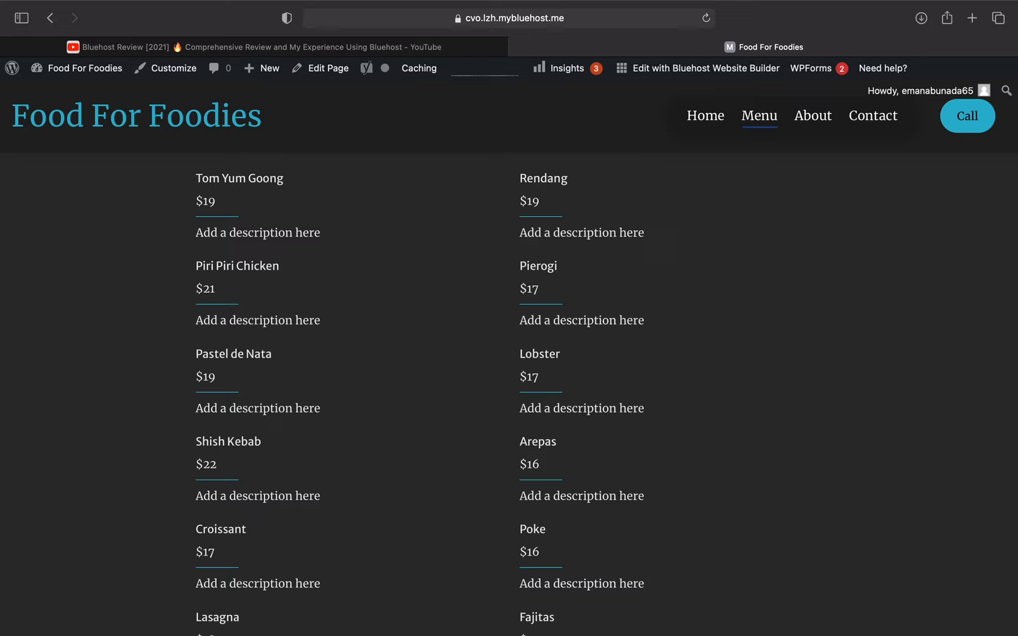
{"action": "scroll", "scroll_direction": "up", "scroll_amount": 3}
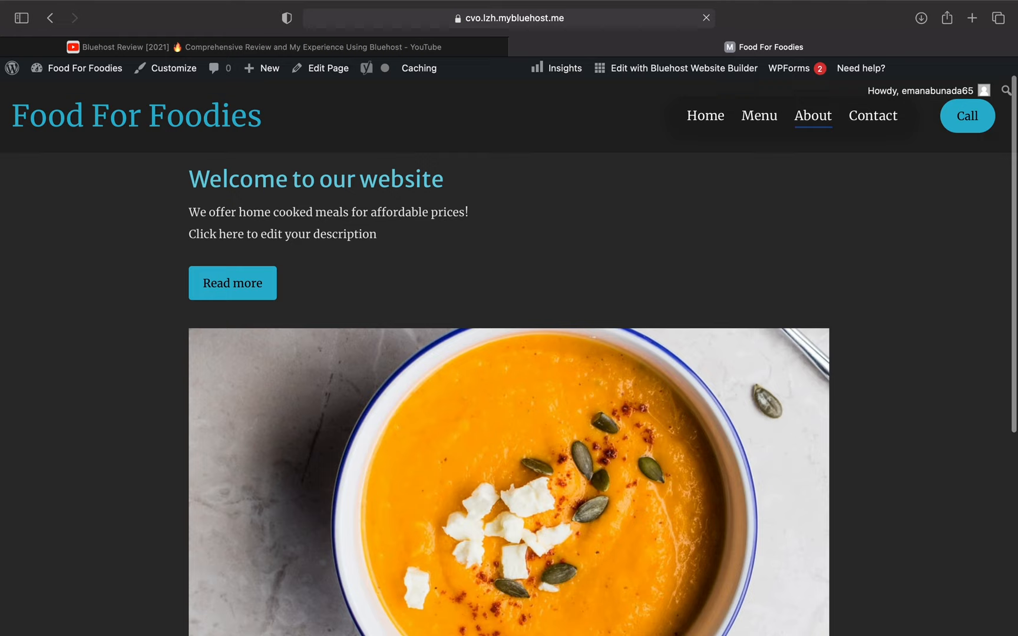
{"action": "scroll", "scroll_direction": "down", "scroll_amount": 3}
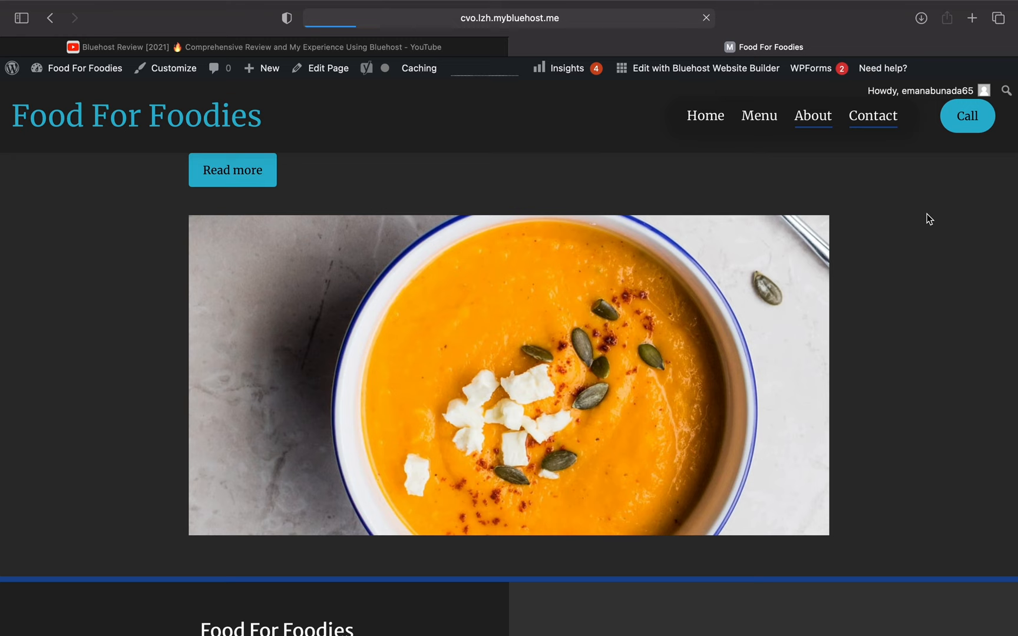
Step: Open the Contact page and scroll through its message form
{"action": "left_click", "coordinate": [872, 116]}
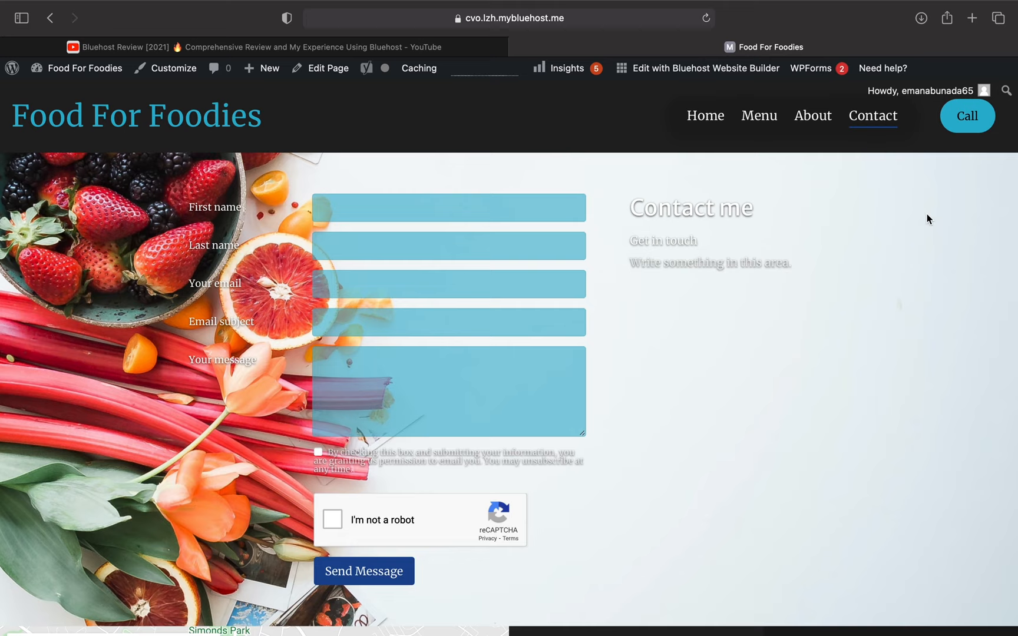
{"action": "scroll", "scroll_direction": "down", "scroll_amount": 3}
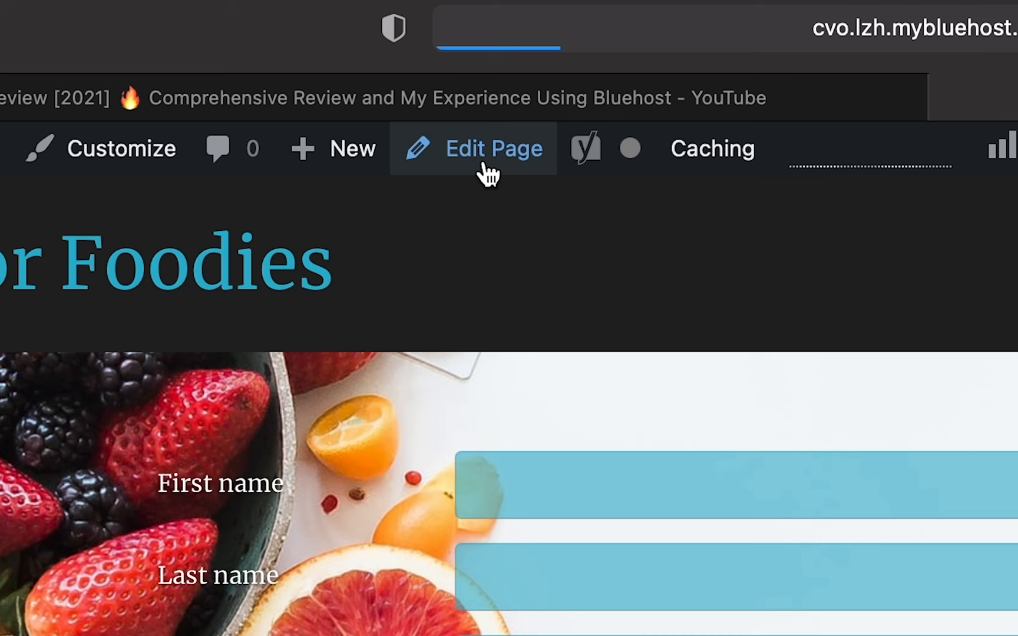
Step: Edit the Contact page and inspect its welcome section and Yoast SEO sidebar
{"action": "left_click", "coordinate": [493, 149]}
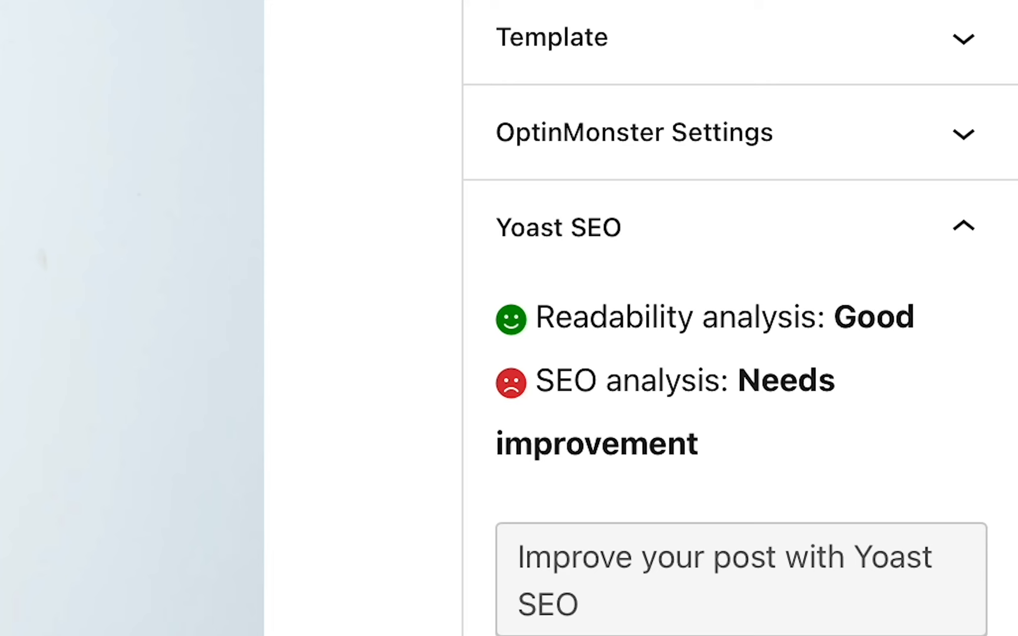
{"action": "double_click", "coordinate": [649, 445]}
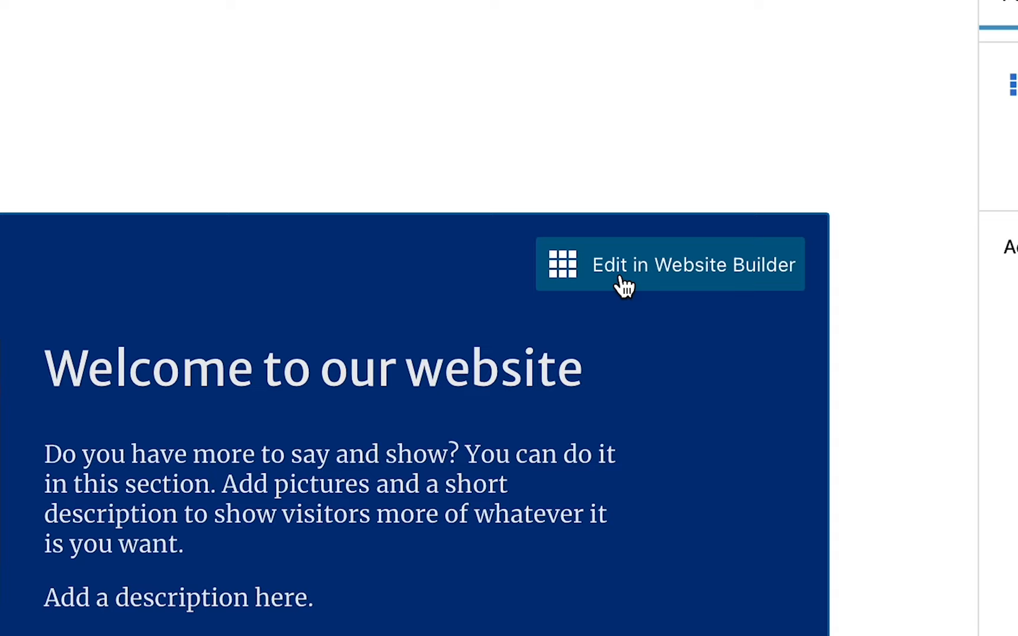
{"action": "left_click", "coordinate": [669, 265]}
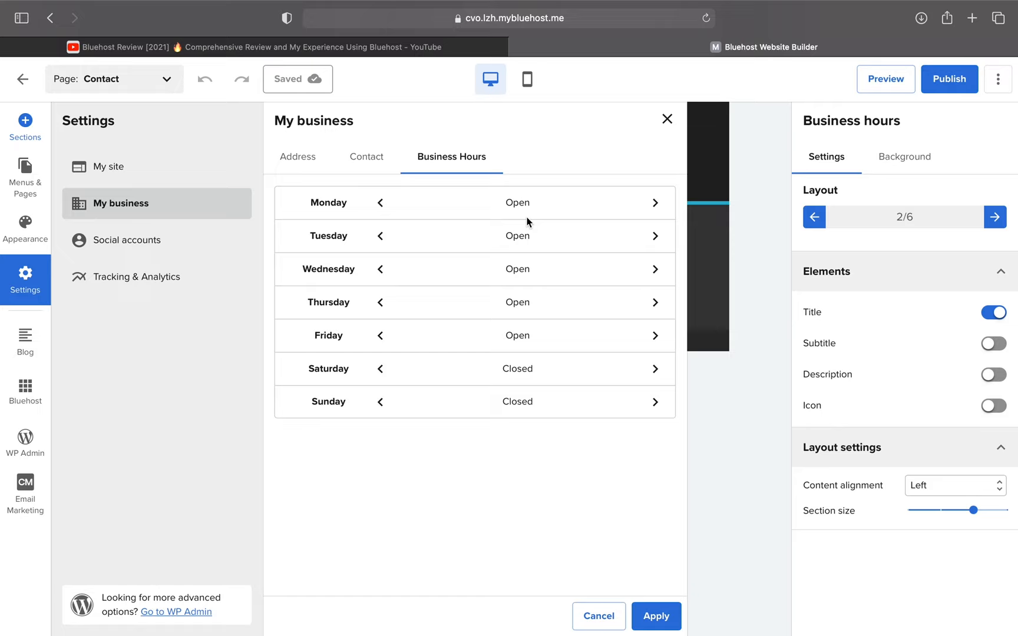
Step: Apply business hours: open Monday to Friday, closed on weekends
{"action": "left_click", "coordinate": [656, 616]}
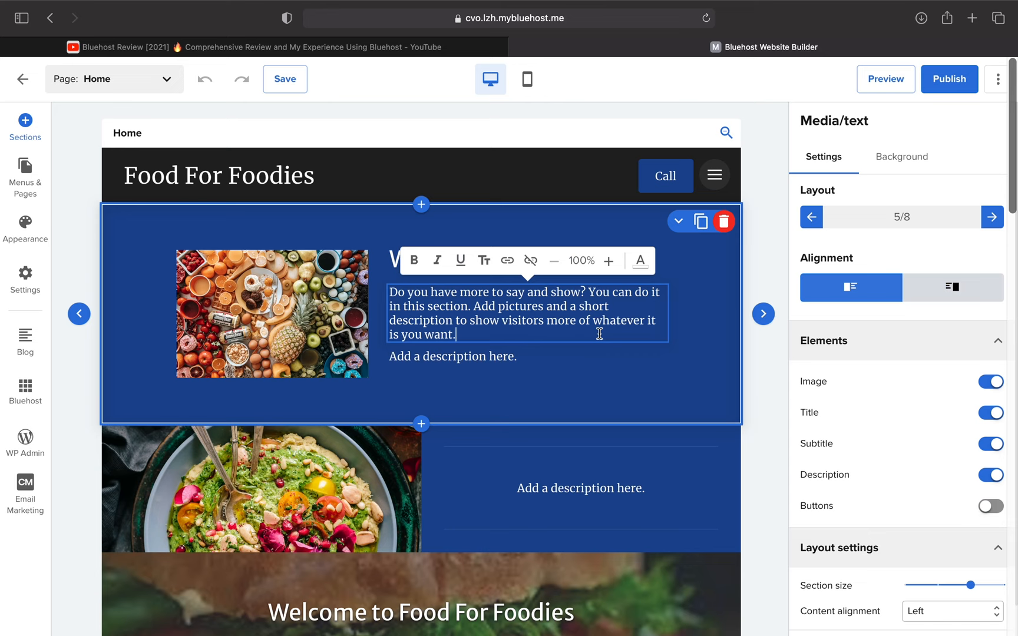
Step: Preview alternative Media/text layouts for the welcome section
{"action": "left_click", "coordinate": [763, 314]}
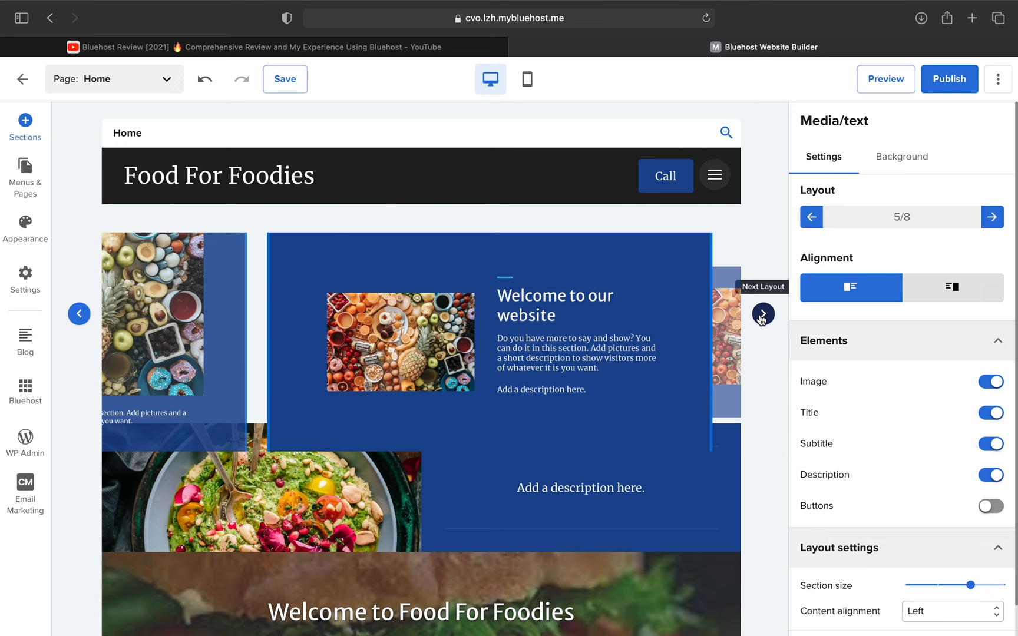
{"action": "left_click", "coordinate": [762, 314]}
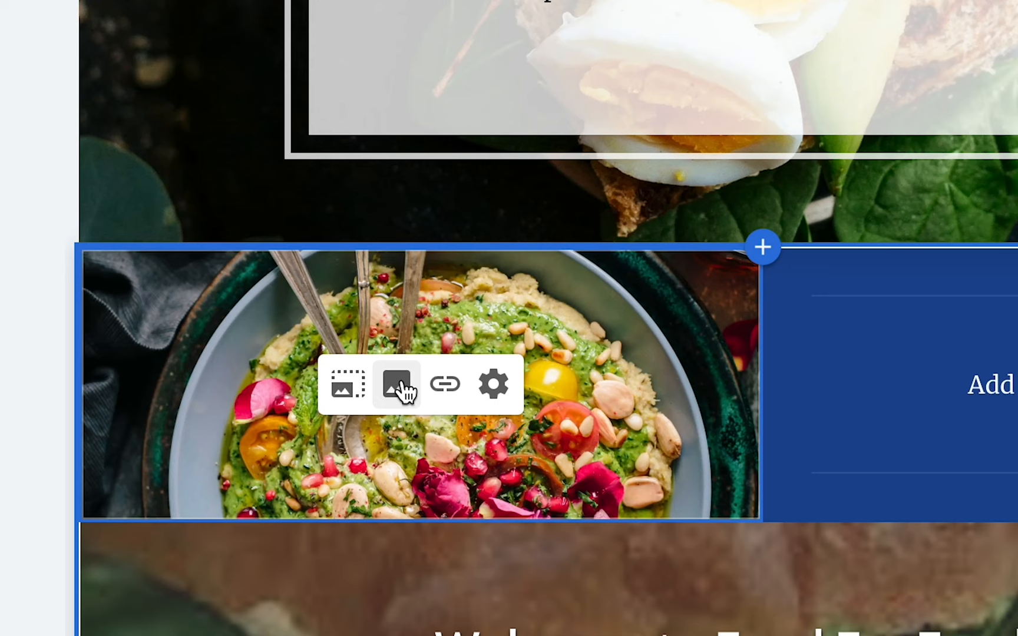
Step: Replace the salad photo with the stacked pancakes image from the image library
{"action": "left_click", "coordinate": [396, 383]}
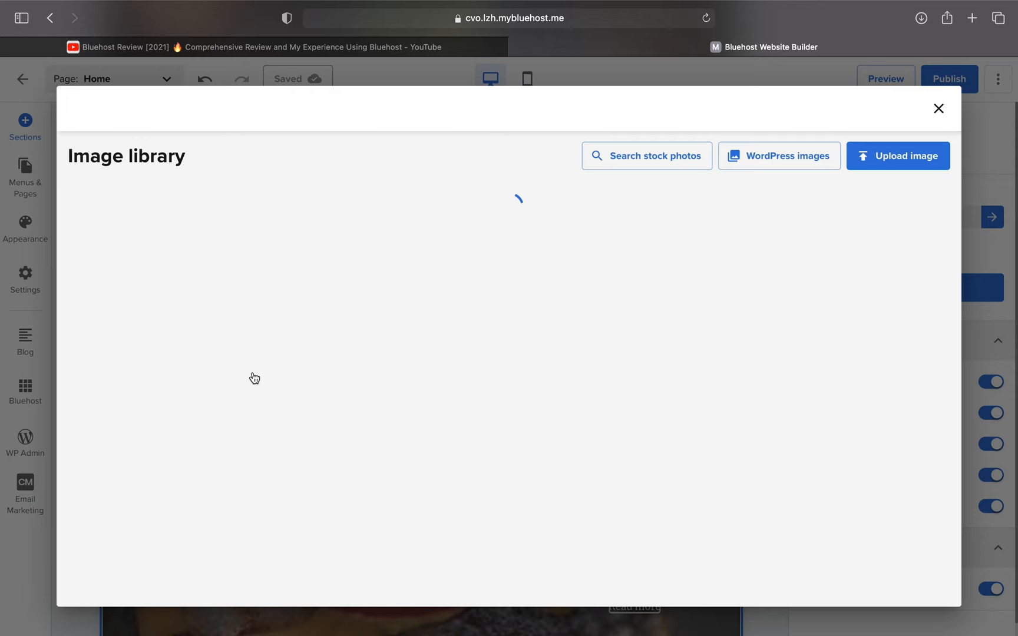
{"action": "left_click", "coordinate": [645, 155]}
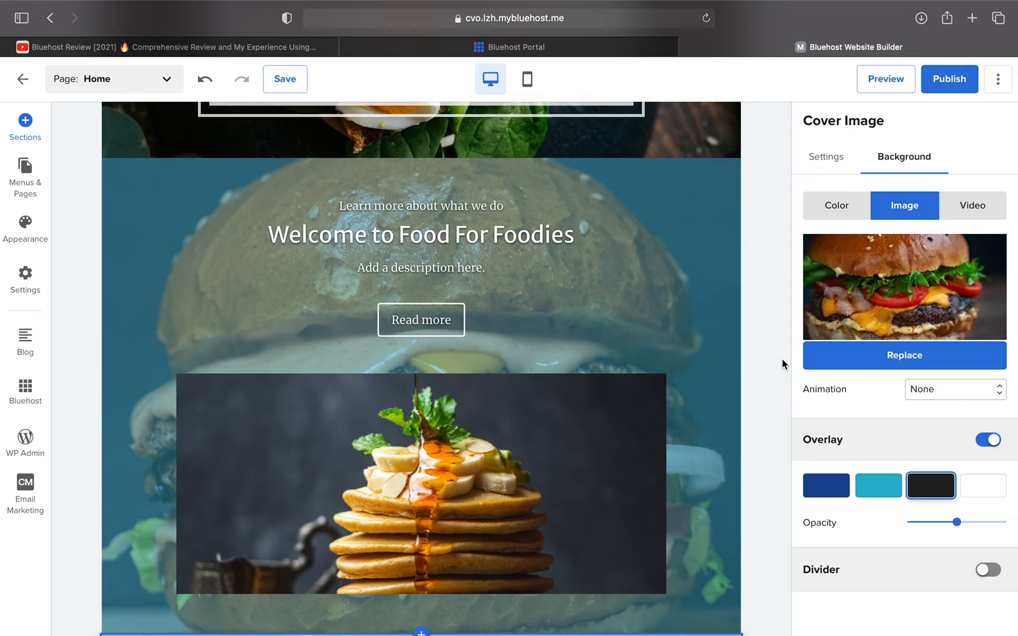
Step: Set the cover background to the cheesy egg burger stock photo with Fixed animation
{"action": "scroll", "scroll_direction": "down", "scroll_amount": 3}
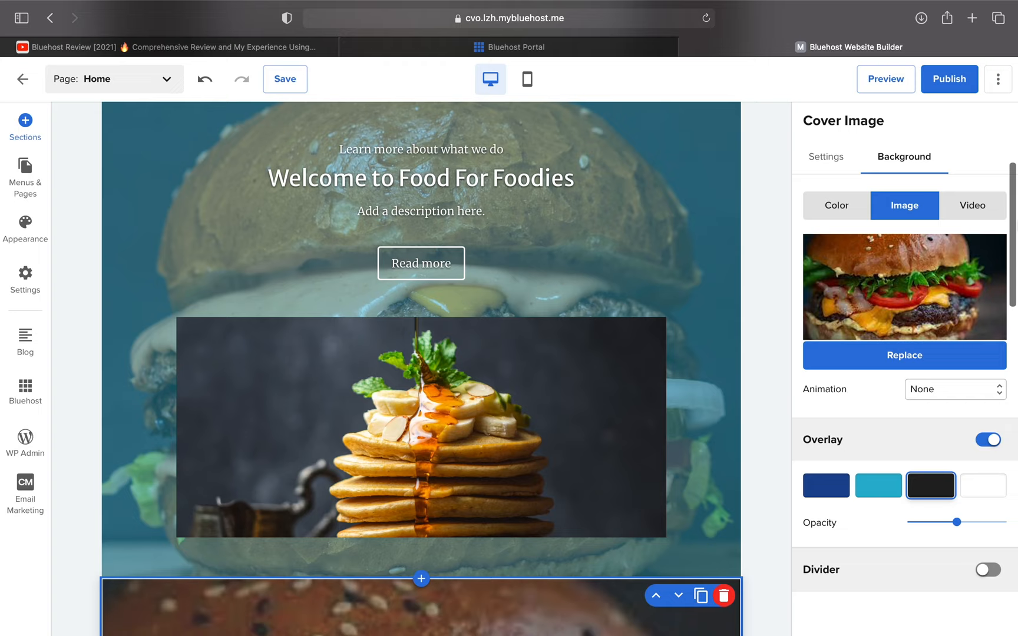
{"action": "left_click", "coordinate": [902, 355]}
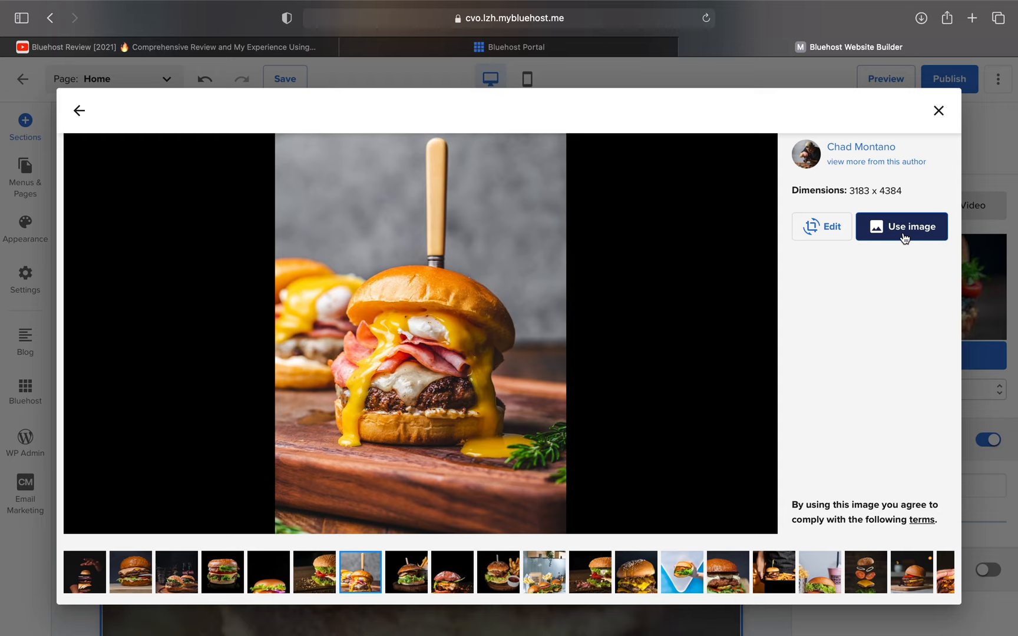
{"action": "left_click", "coordinate": [901, 227]}
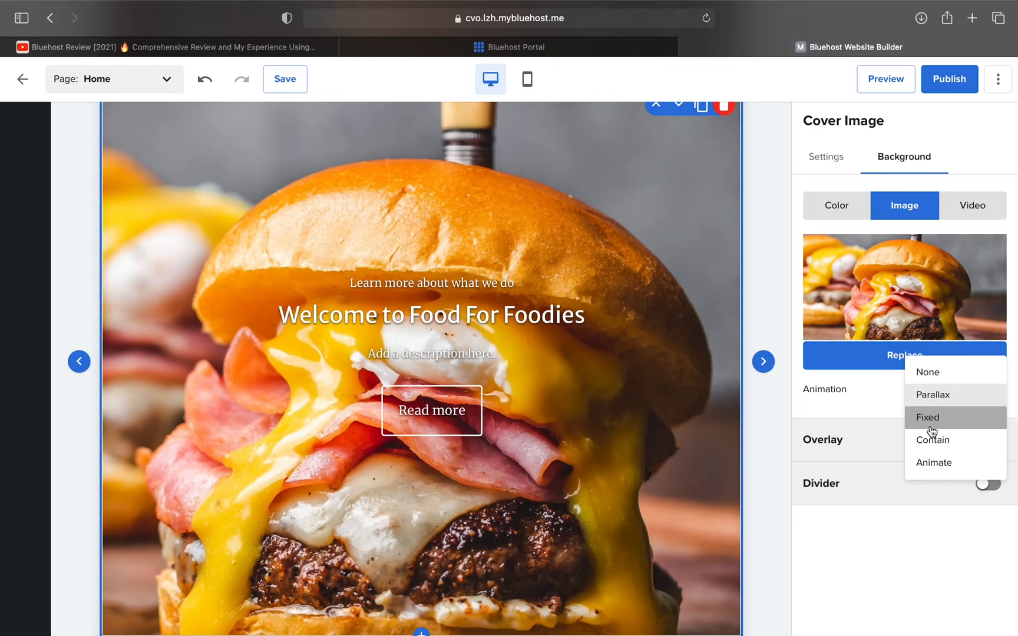
{"action": "left_click", "coordinate": [927, 418]}
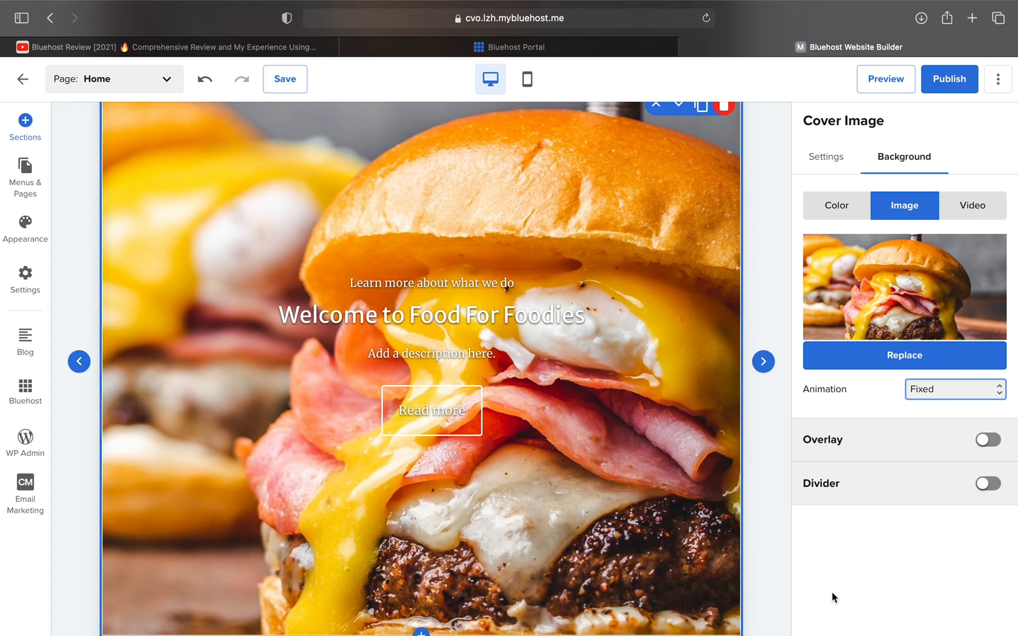
{"action": "left_click", "coordinate": [954, 389]}
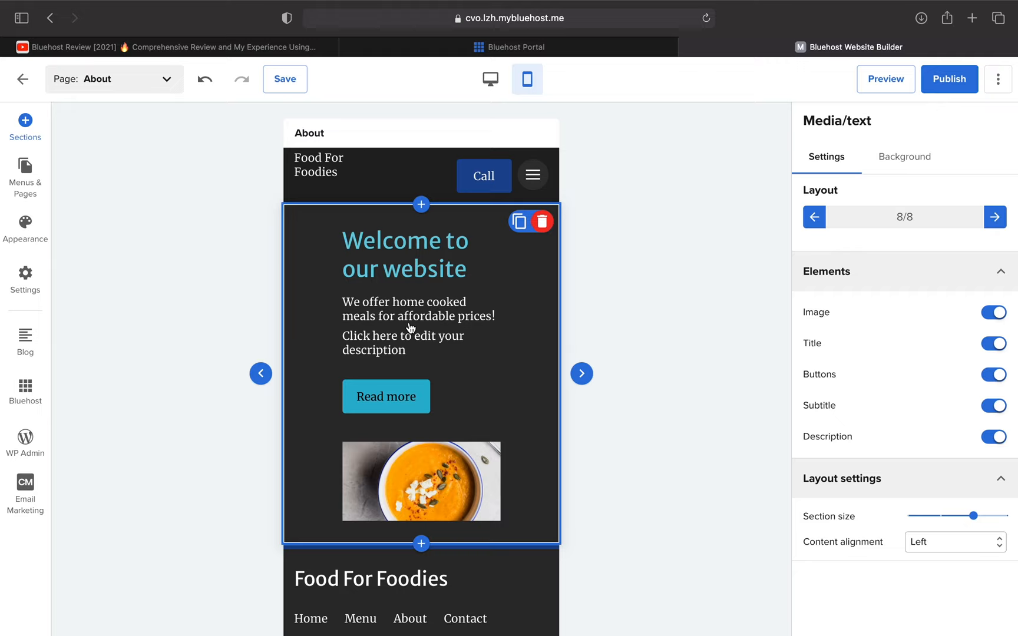
Step: Type 'We offer delicious meals at aff…' into the About page welcome description
{"action": "type", "text": "We offer delicious meals at aff"}
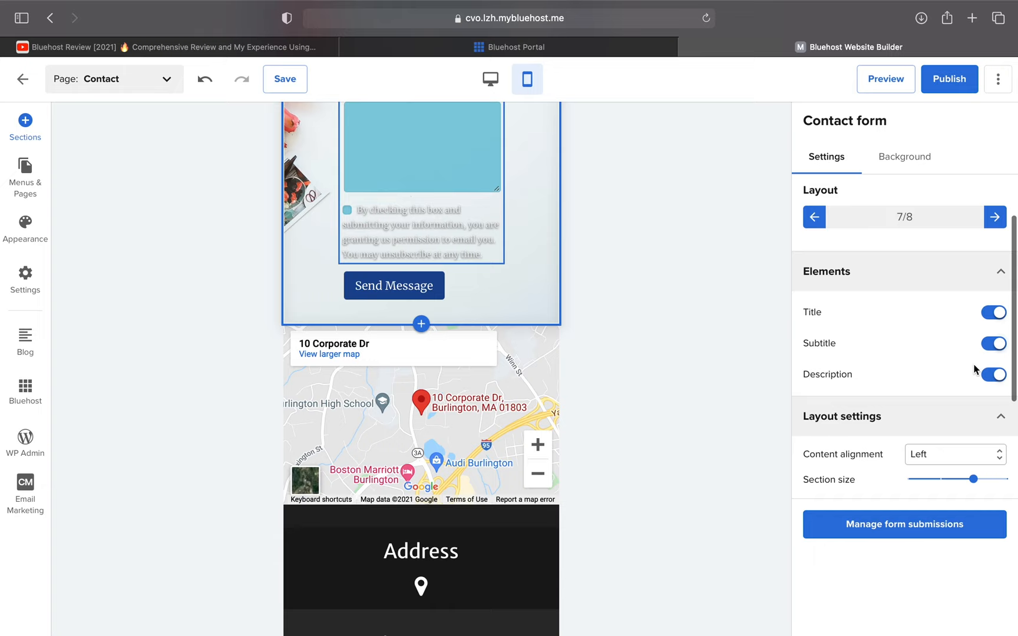
Step: Browse contact form layouts and keep layout 4/8 with the egg dish photo on top
{"action": "left_click", "coordinate": [994, 217]}
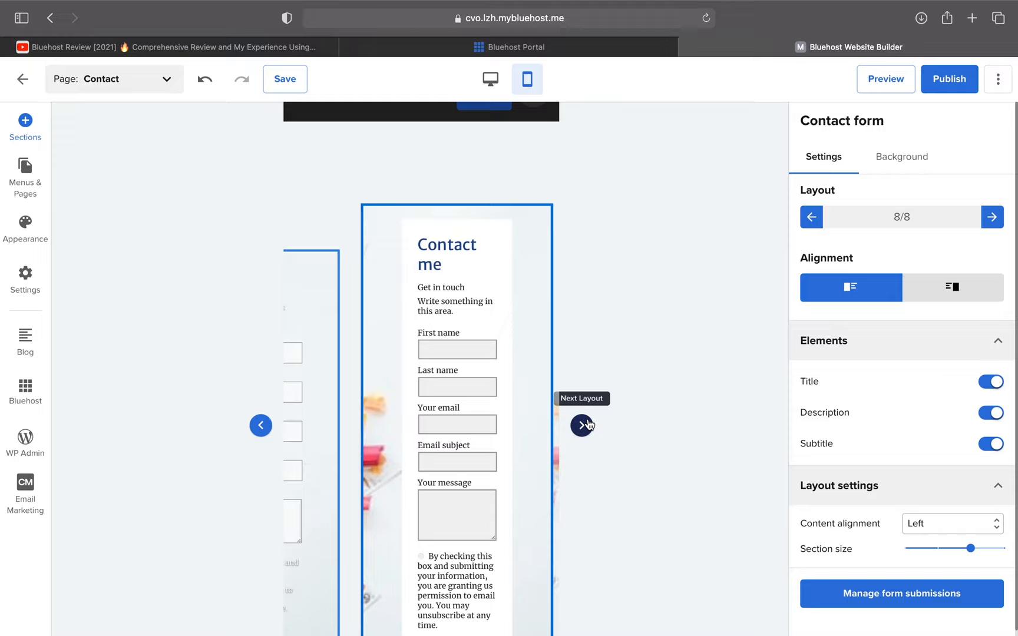
{"action": "left_click", "coordinate": [583, 426]}
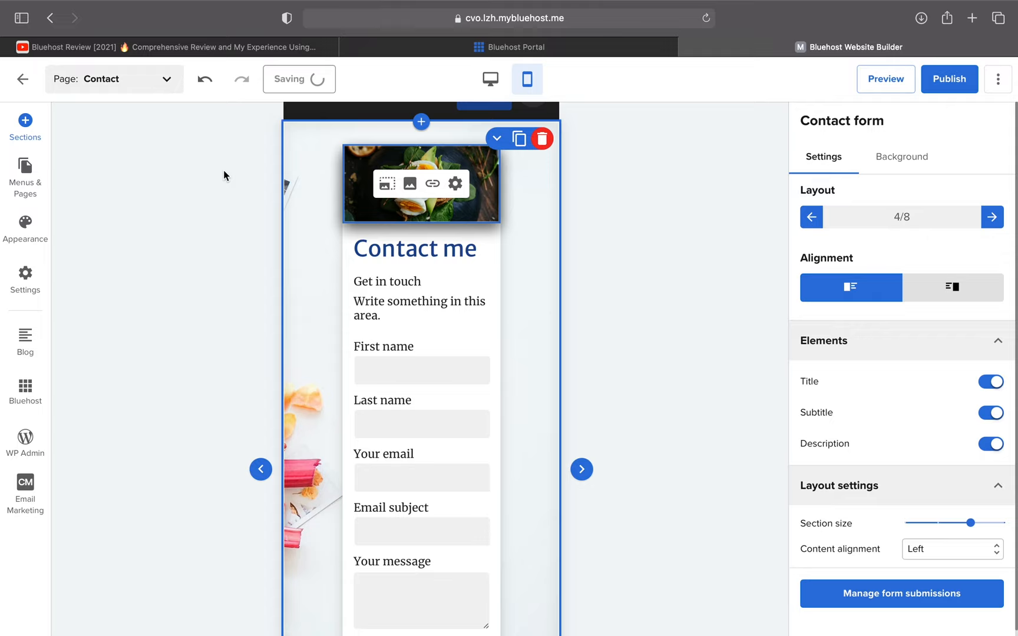
{"action": "left_click", "coordinate": [885, 78]}
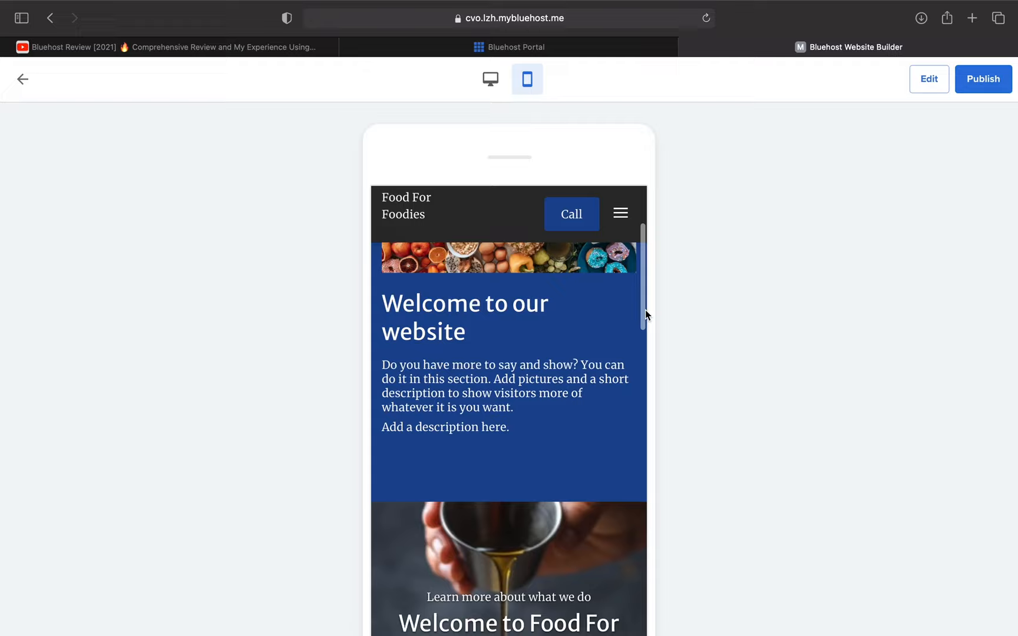
Step: Scroll the mobile preview down to the contact form and map
{"action": "scroll", "scroll_direction": "down", "scroll_amount": 3}
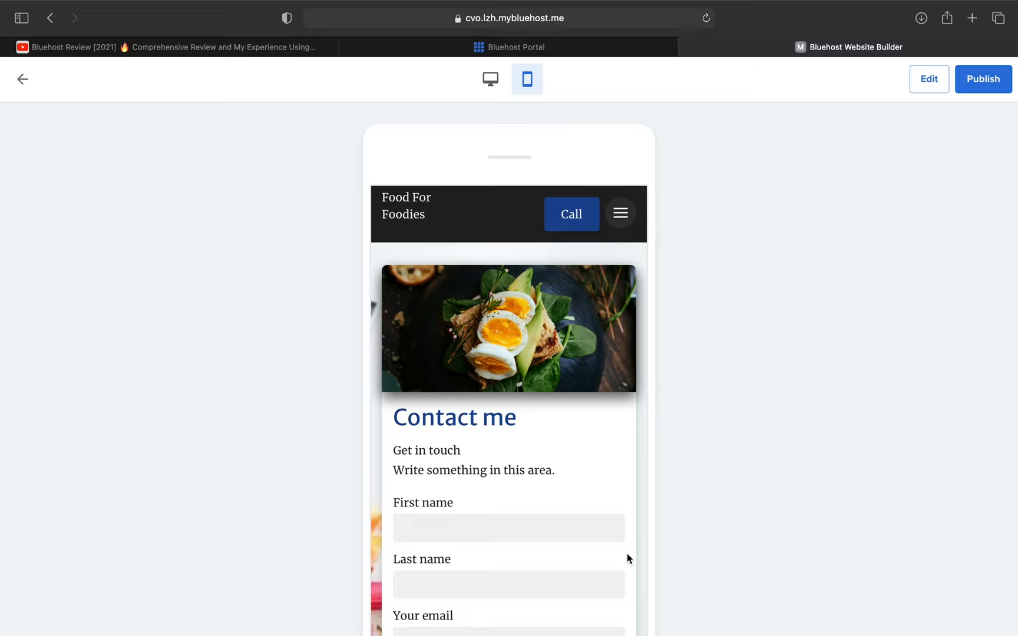
{"action": "scroll", "scroll_direction": "down", "scroll_amount": 3}
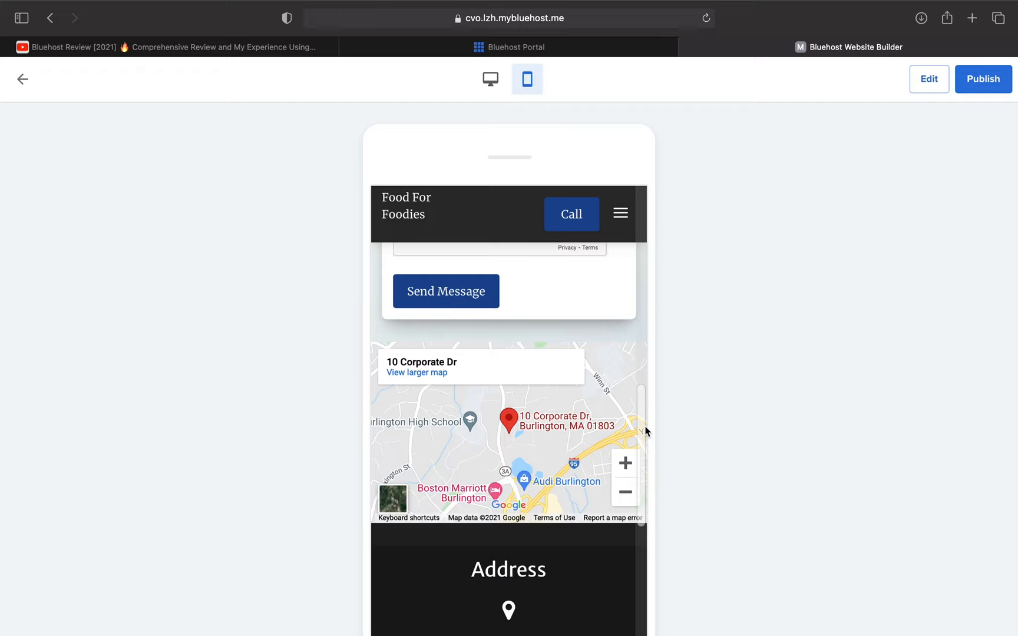
{"action": "left_click", "coordinate": [490, 79]}
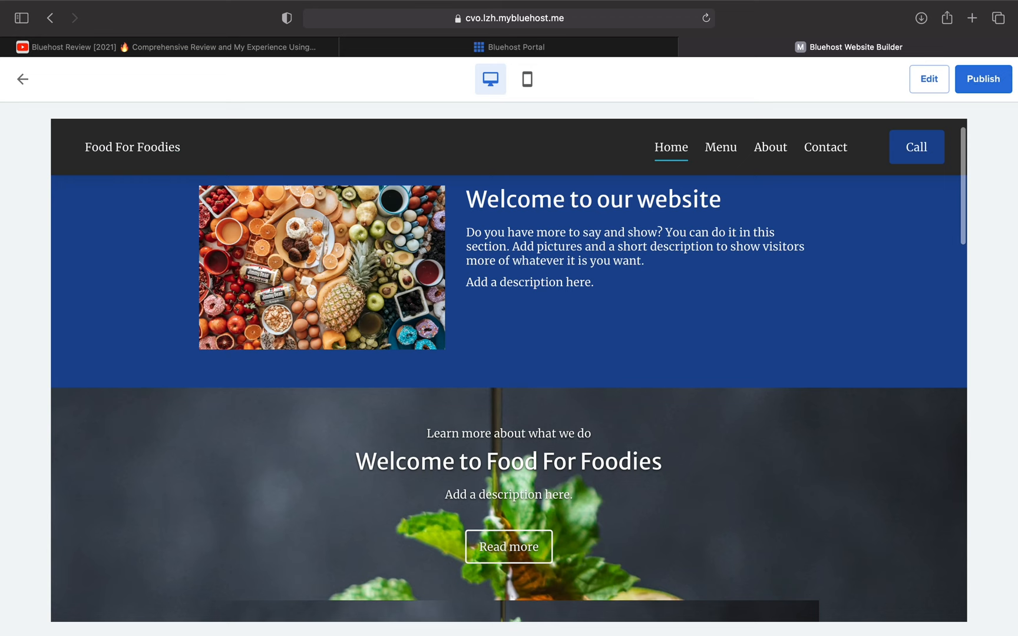
Step: Scroll the desktop preview and view the About and Contact pages
{"action": "scroll", "scroll_direction": "down", "scroll_amount": 3}
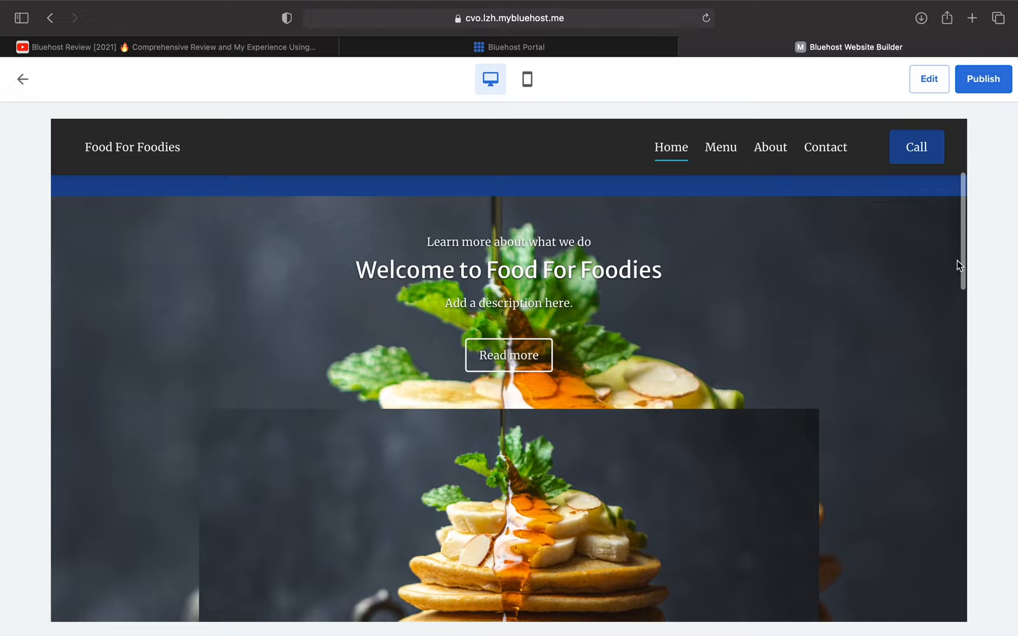
{"action": "scroll", "scroll_direction": "down", "scroll_amount": 3}
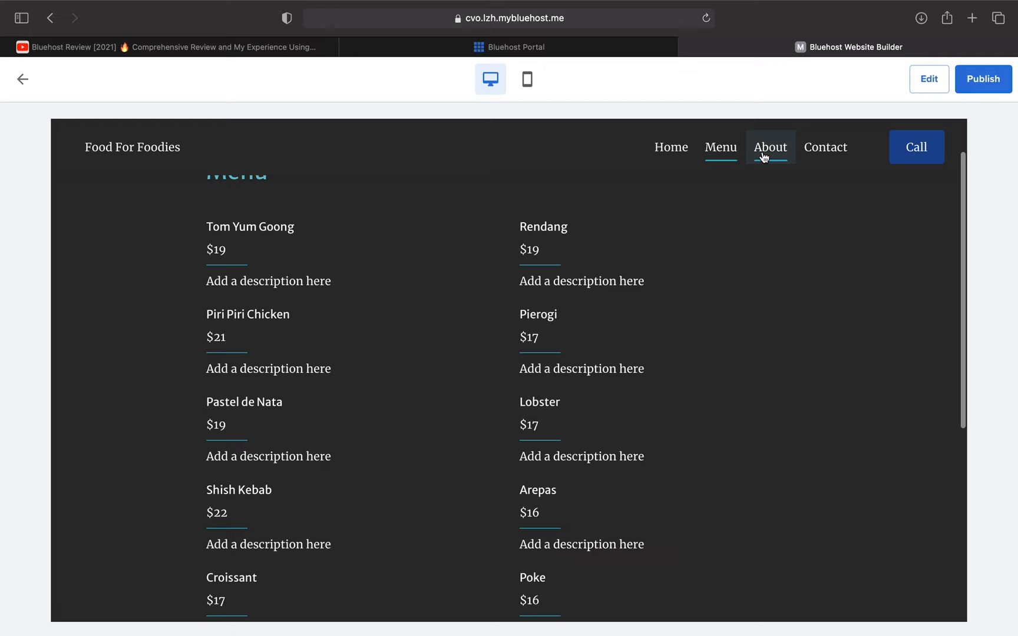
{"action": "left_click", "coordinate": [825, 146]}
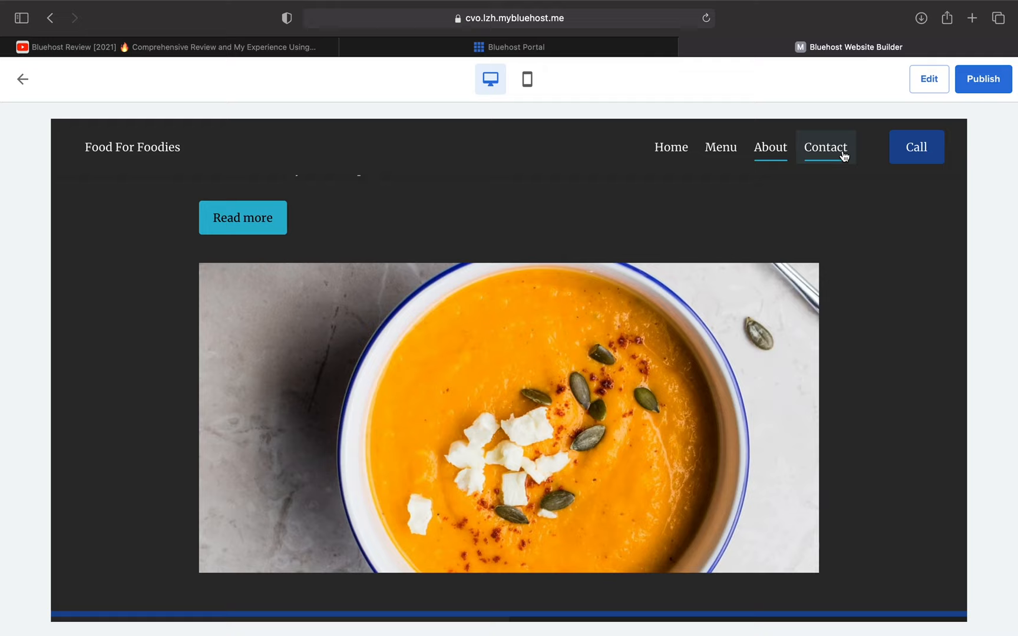
{"action": "left_click", "coordinate": [825, 146]}
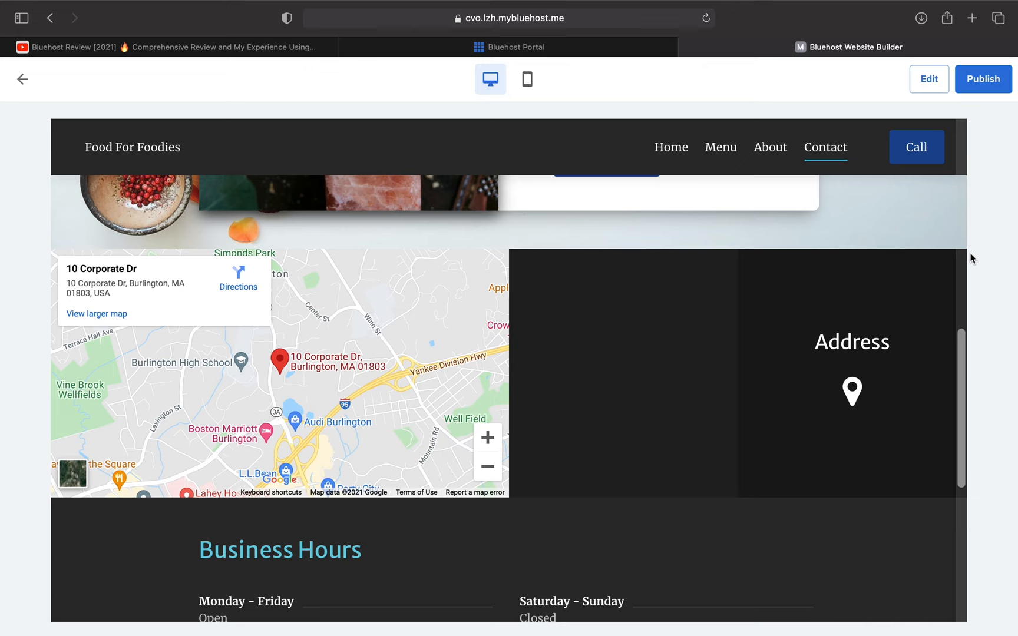
{"action": "left_click", "coordinate": [982, 78]}
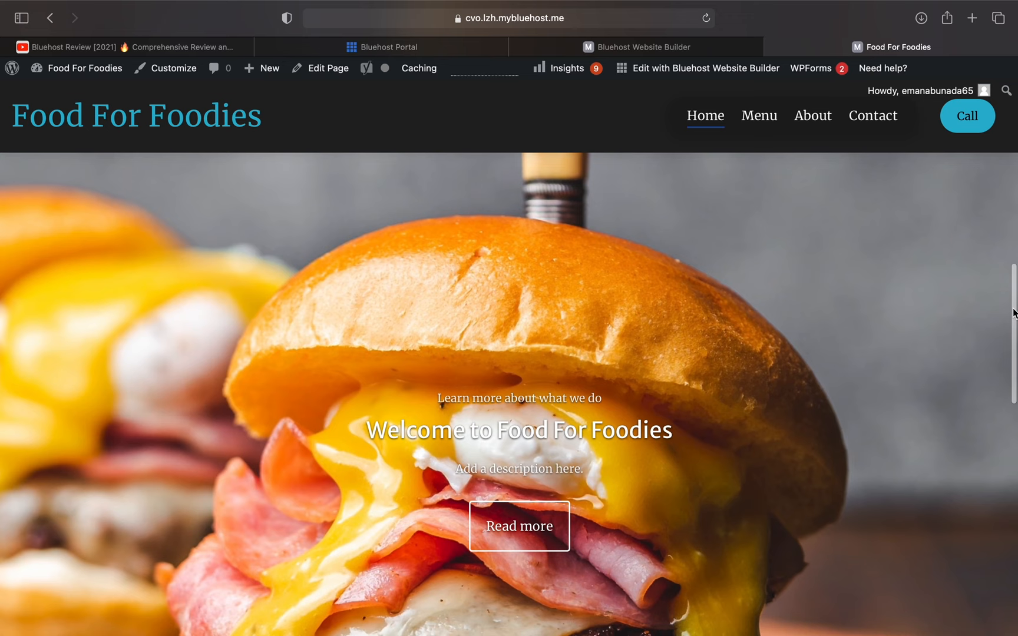
Step: Scroll the live homepage down past the burger cover to Business Hours and Subscribe
{"action": "scroll", "scroll_direction": "down", "scroll_amount": 3}
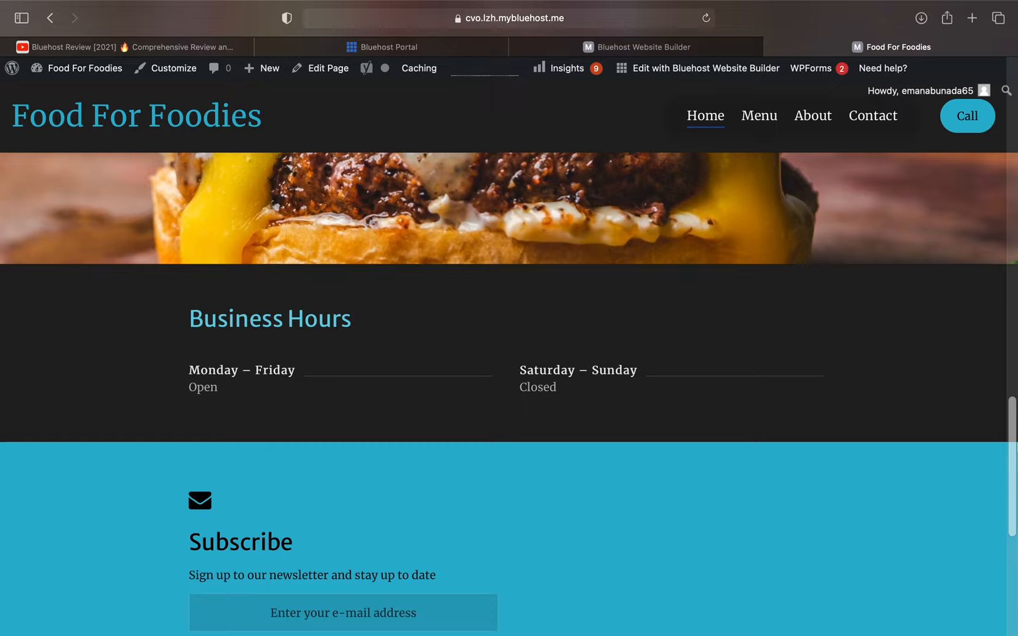